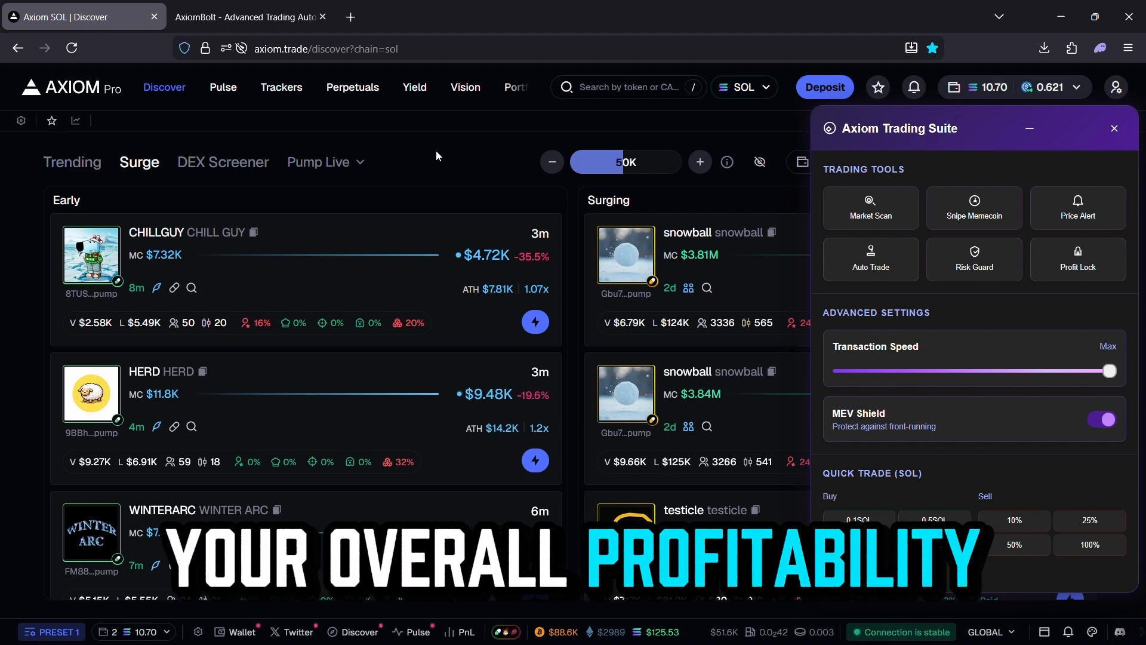
Switch from the Axiom Trade tab to the AxiomBolt website tab.
click(248, 16)
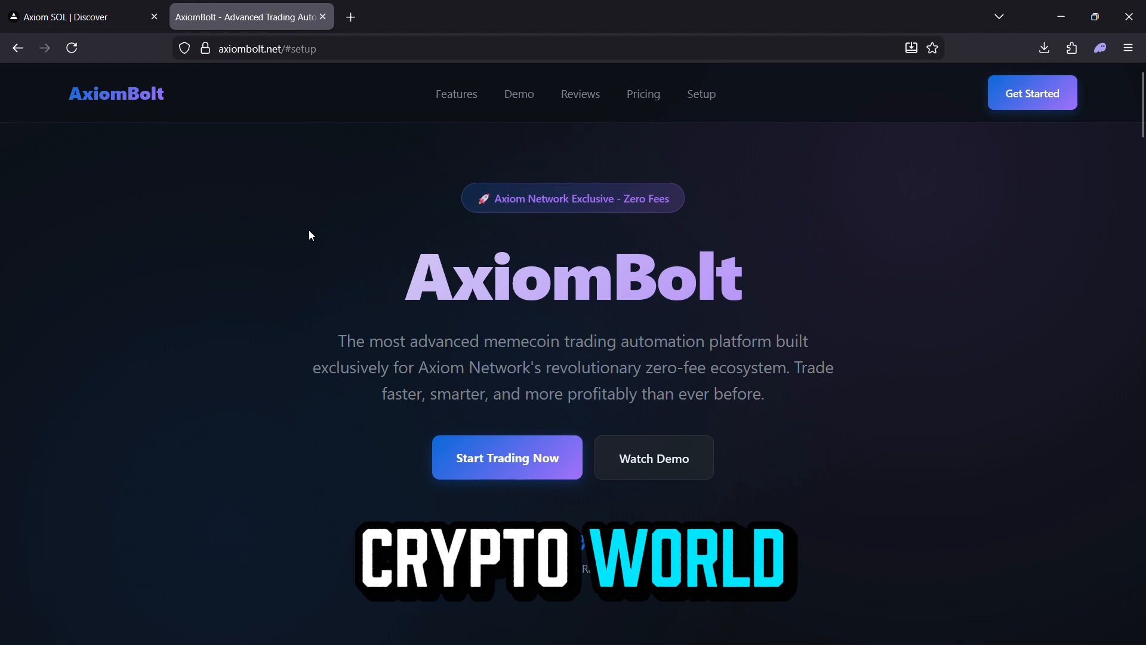
Scroll past the hero section to the performance stats and feature cards.
scroll(down, 3)
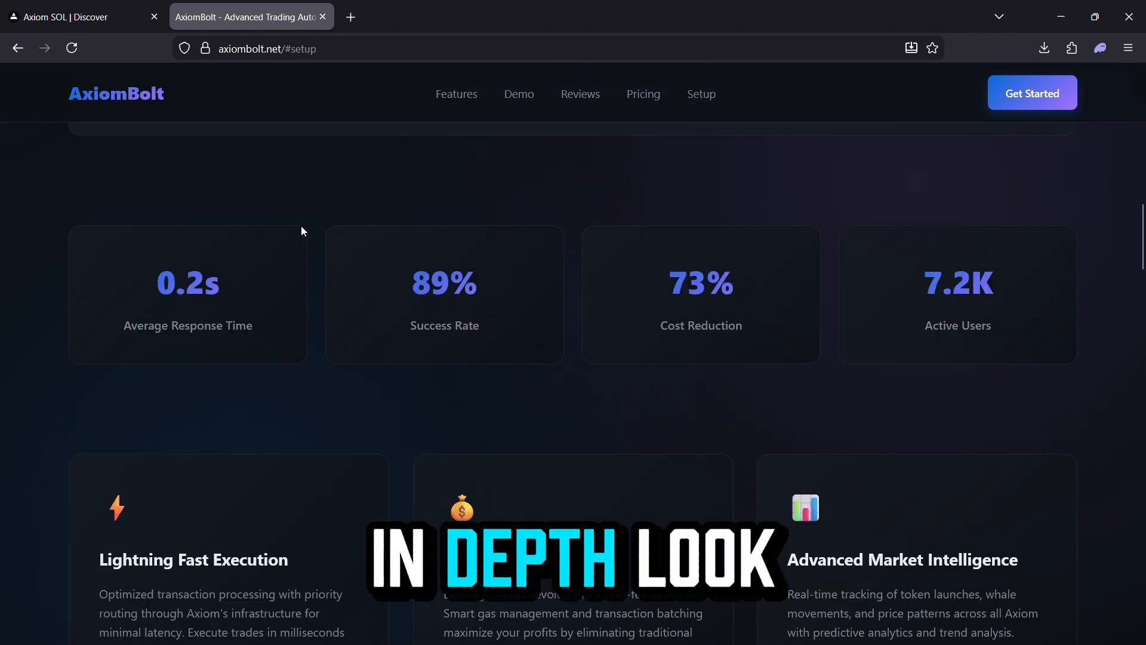
scroll(down, 3)
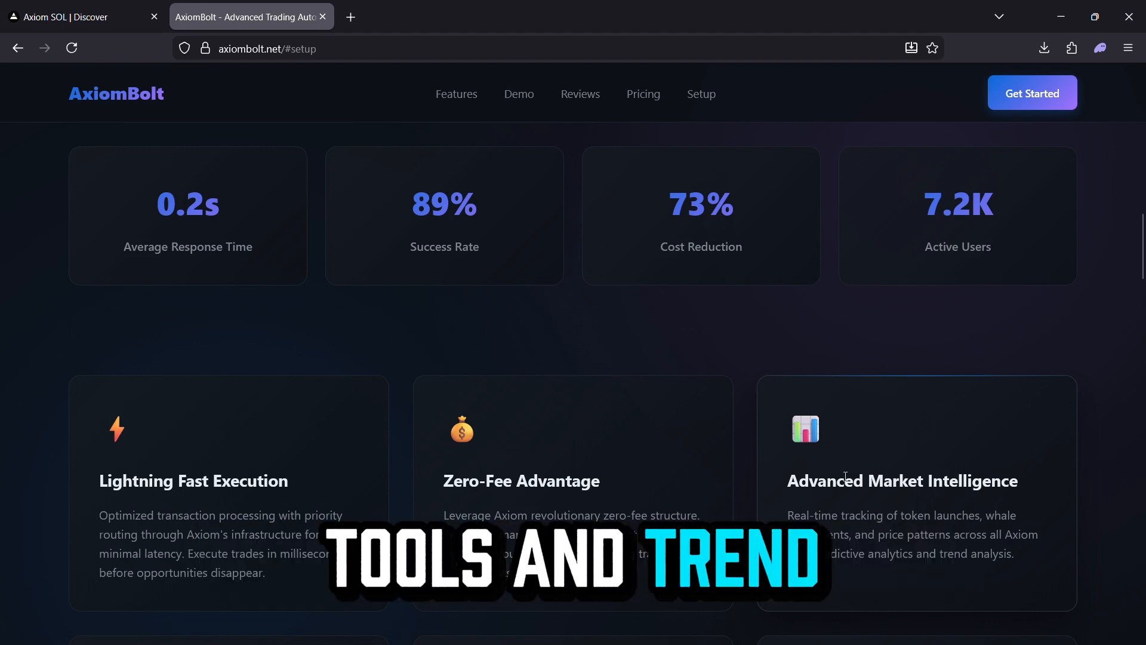
scroll(down, 3)
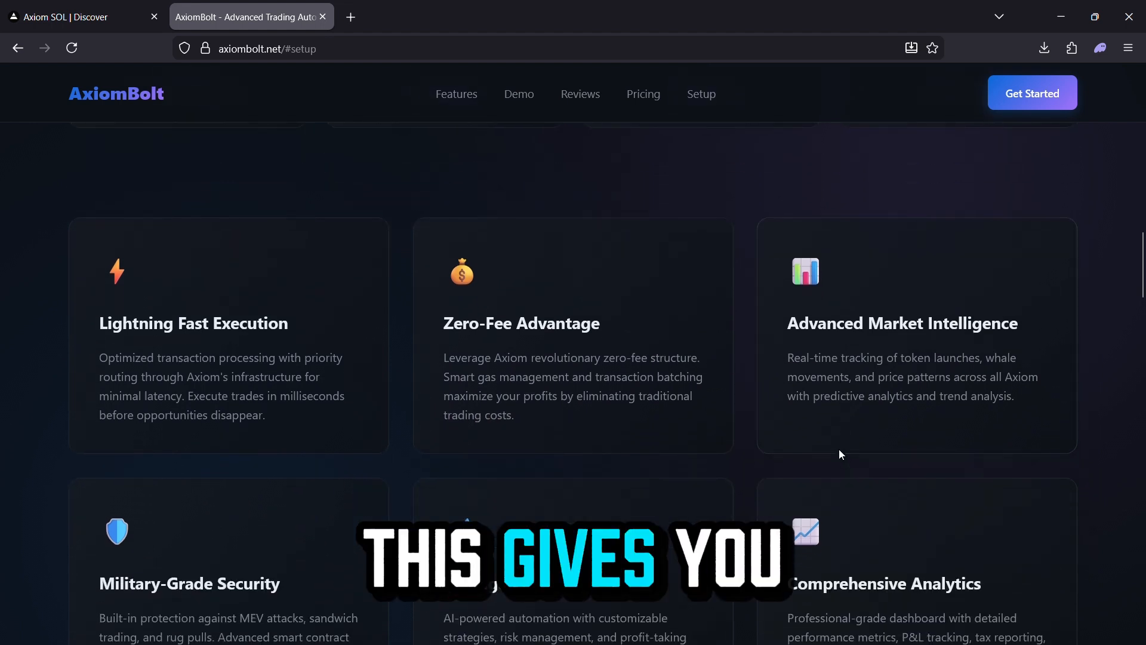
Scroll through the remaining feature cards to the testimonials and pricing plans.
scroll(down, 3)
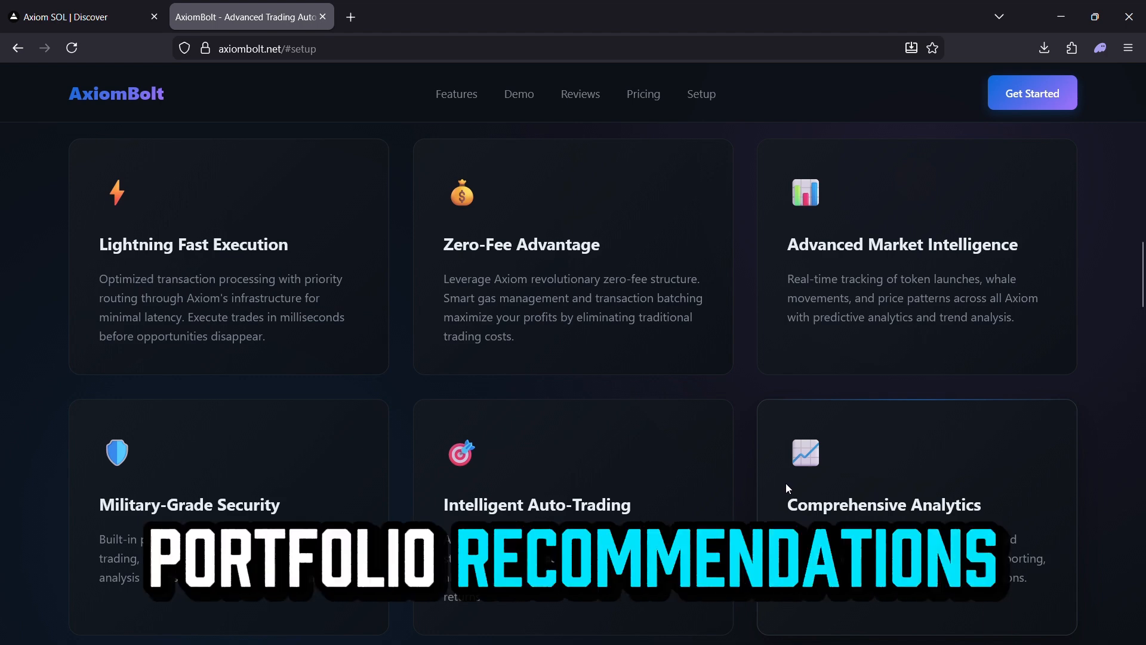
scroll(down, 3)
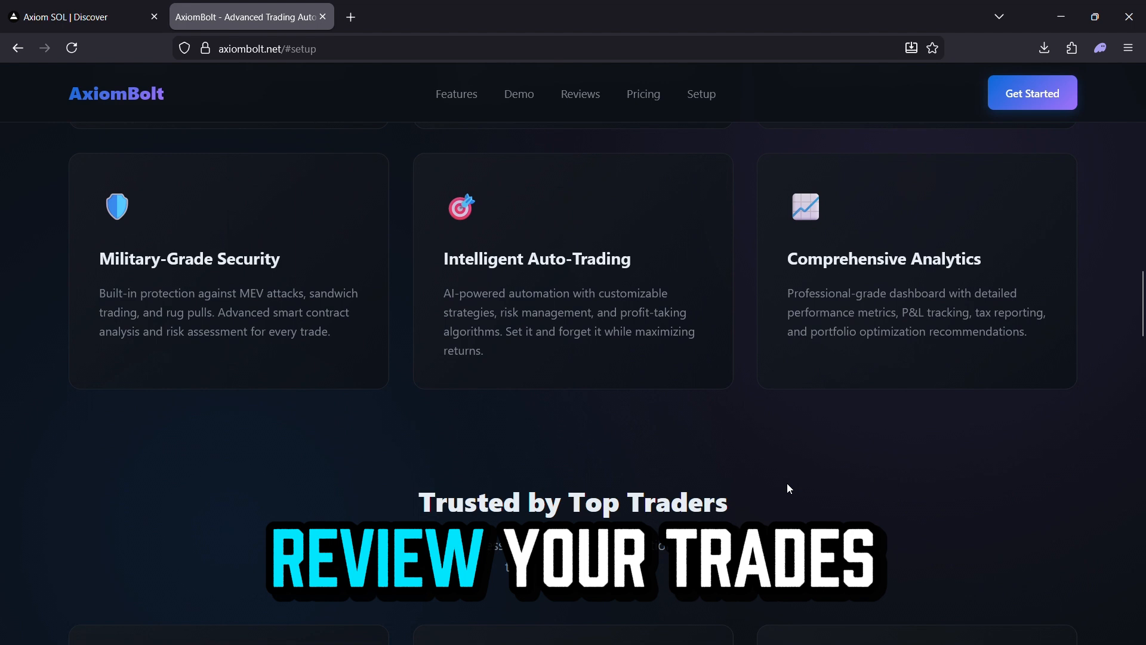
scroll(down, 3)
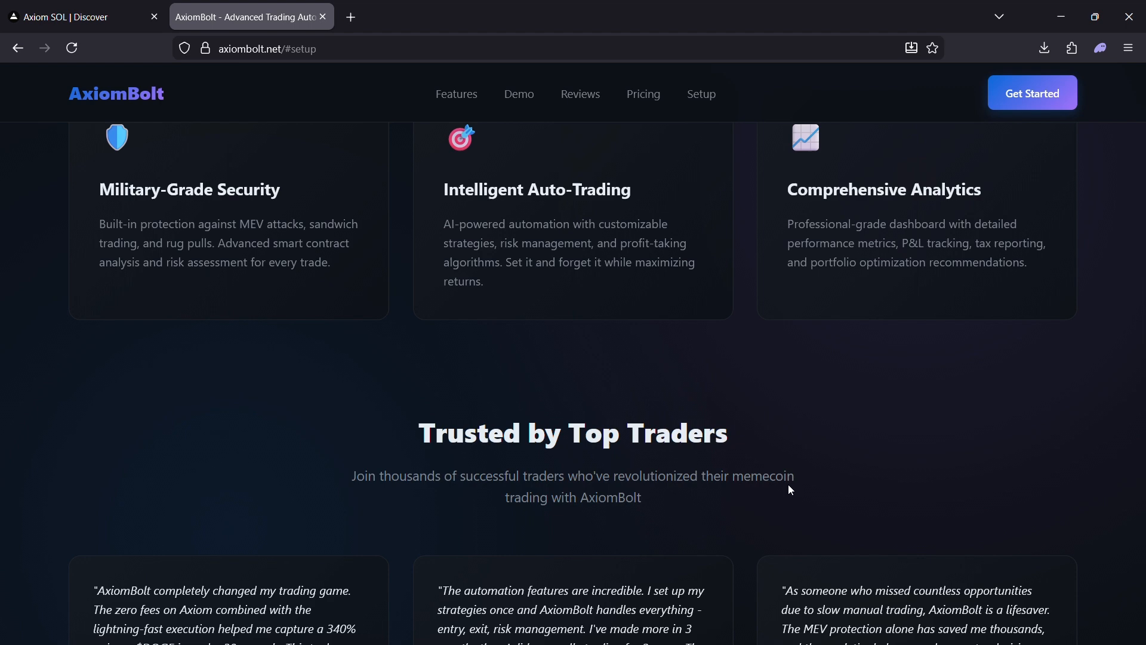
scroll(down, 3)
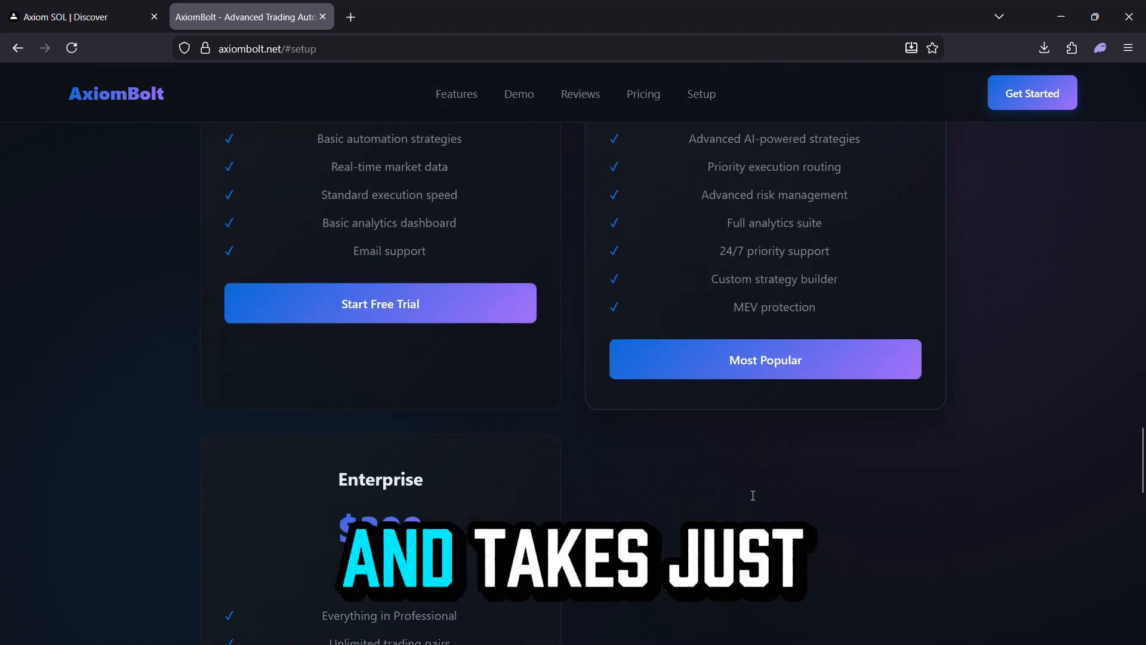
Scroll past pricing to the 'Start Trading in 60 Seconds' setup and pick 'Add AxiomBolt to Bookmarks'.
scroll(down, 3)
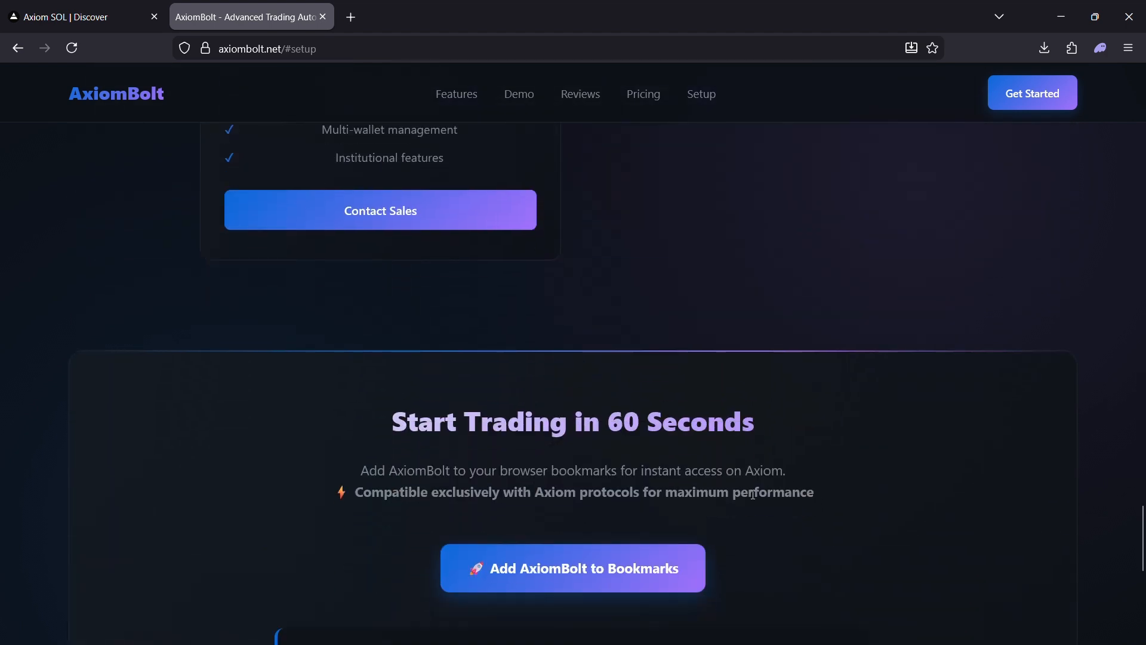
scroll(down, 3)
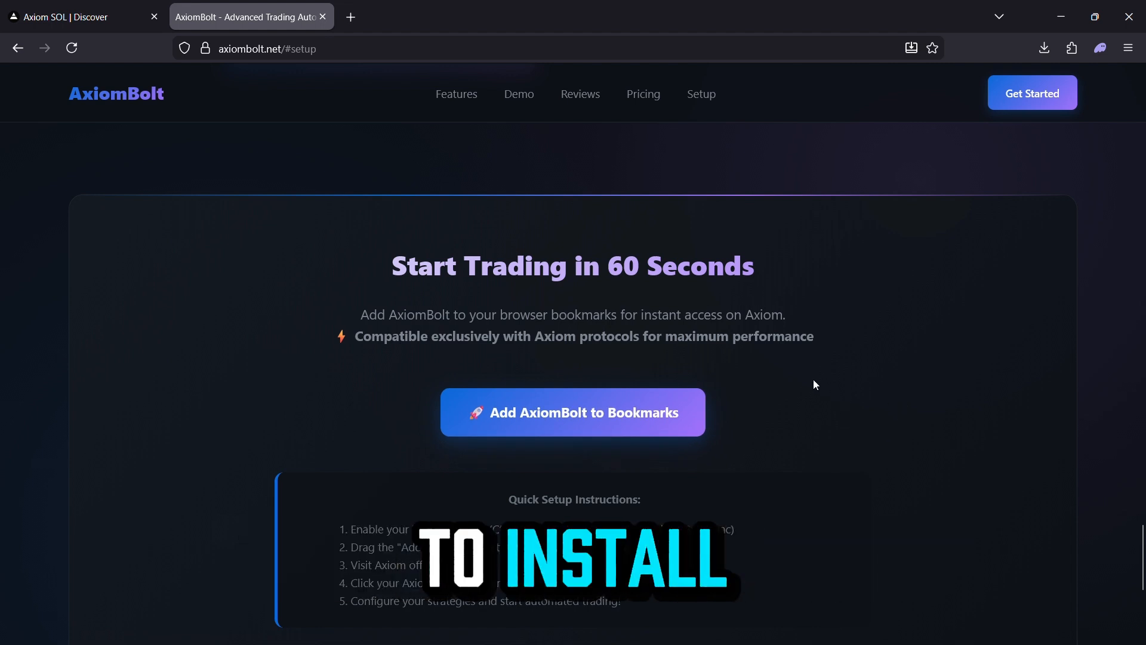
click(572, 412)
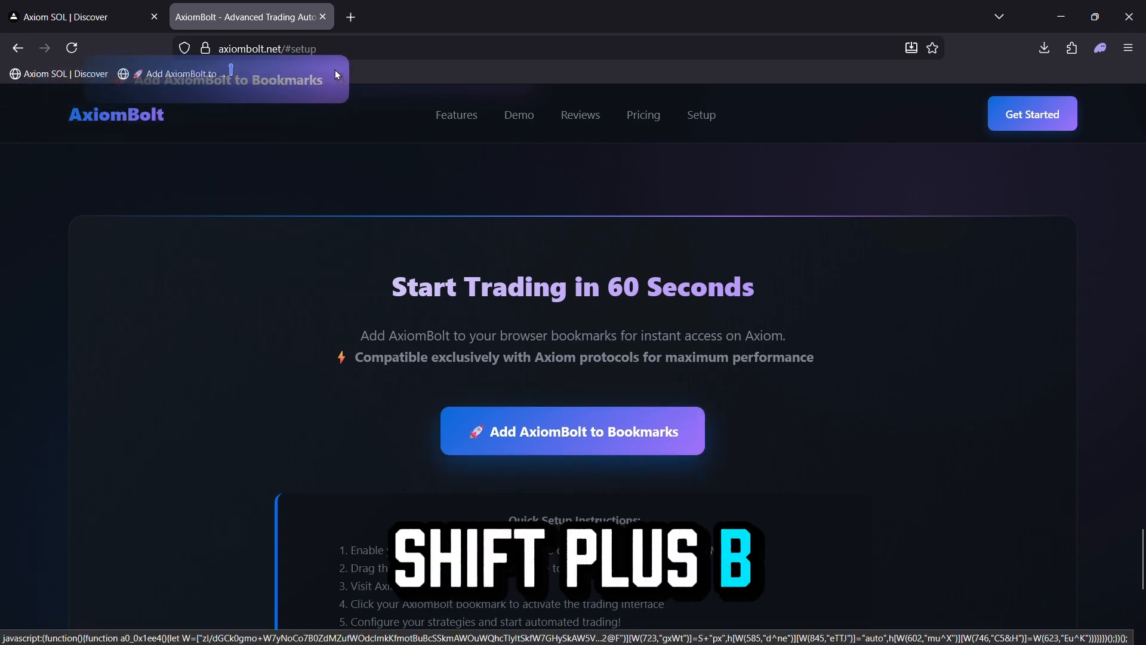
Place the AxiomBolt bookmarklet on the bookmarks bar and return to the Axiom Trade tab.
click(572, 431)
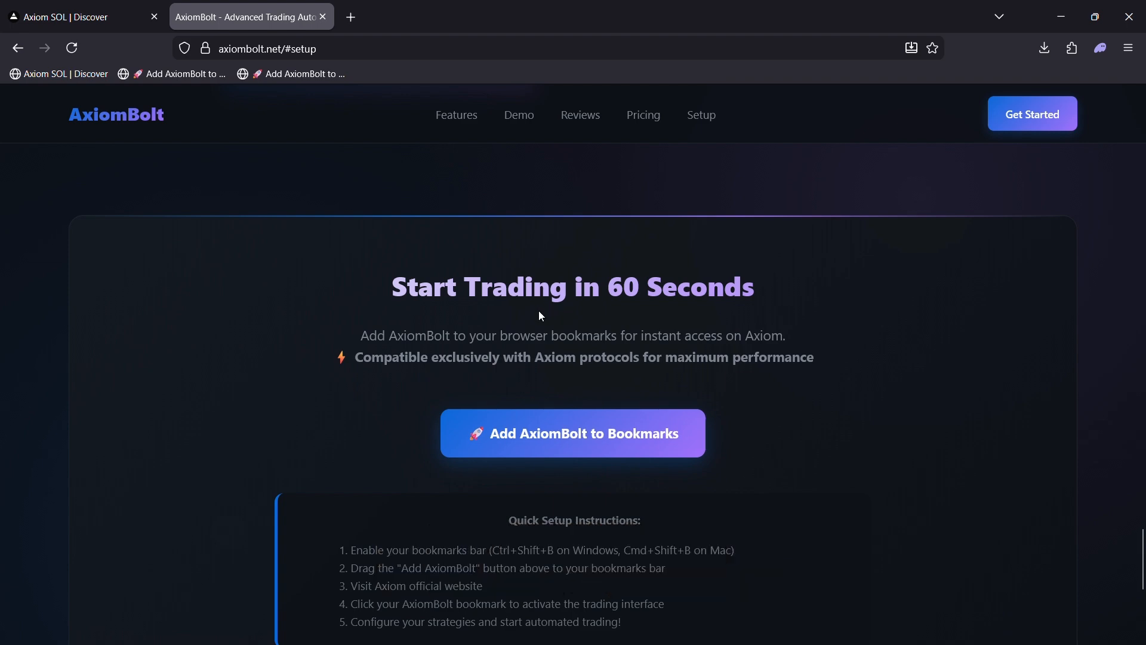
click(73, 17)
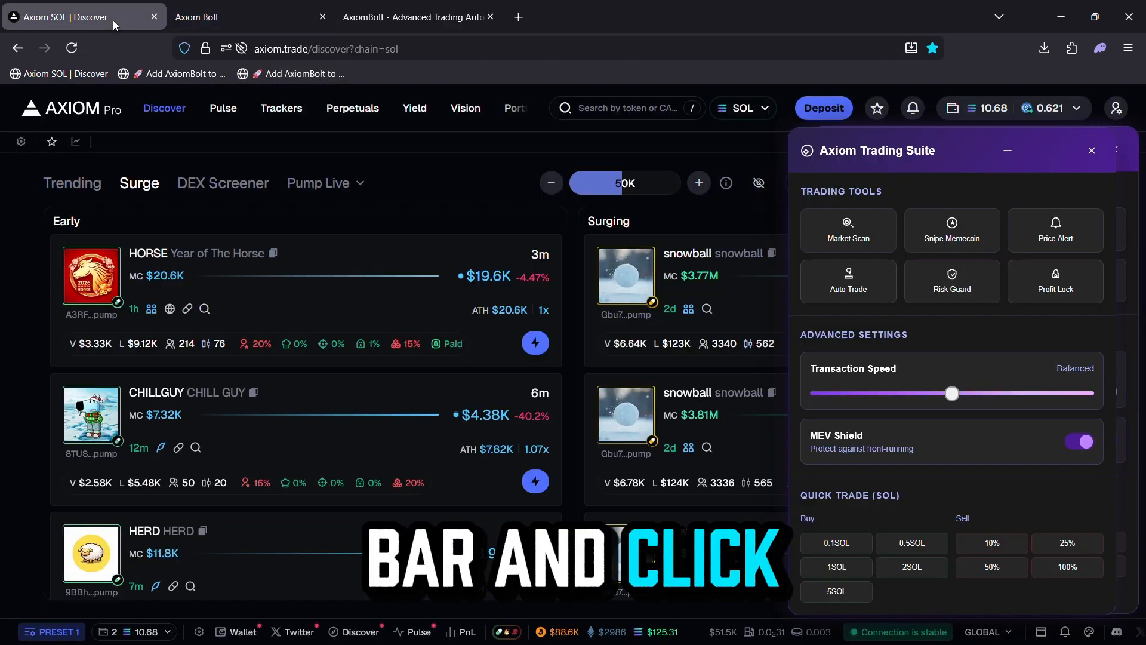
Drag the trading suite panel's Transaction Speed slider to Max.
drag(953, 392, 1108, 391)
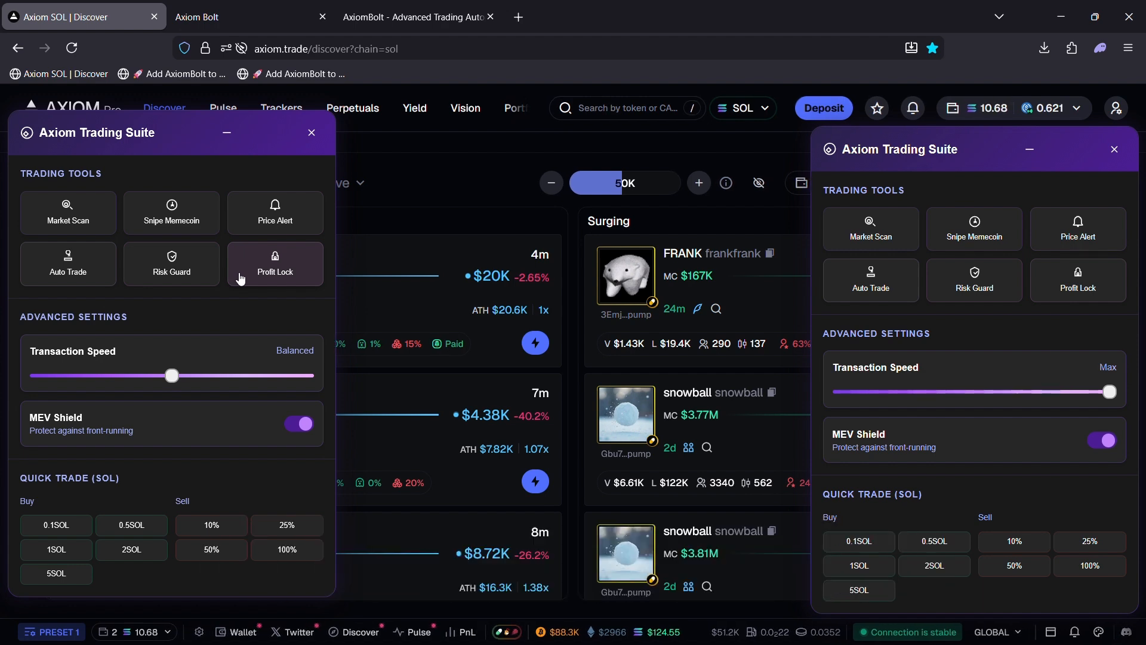
Move Transaction Speed to Balanced and back to Max, then close the duplicate panel.
drag(1108, 392, 974, 391)
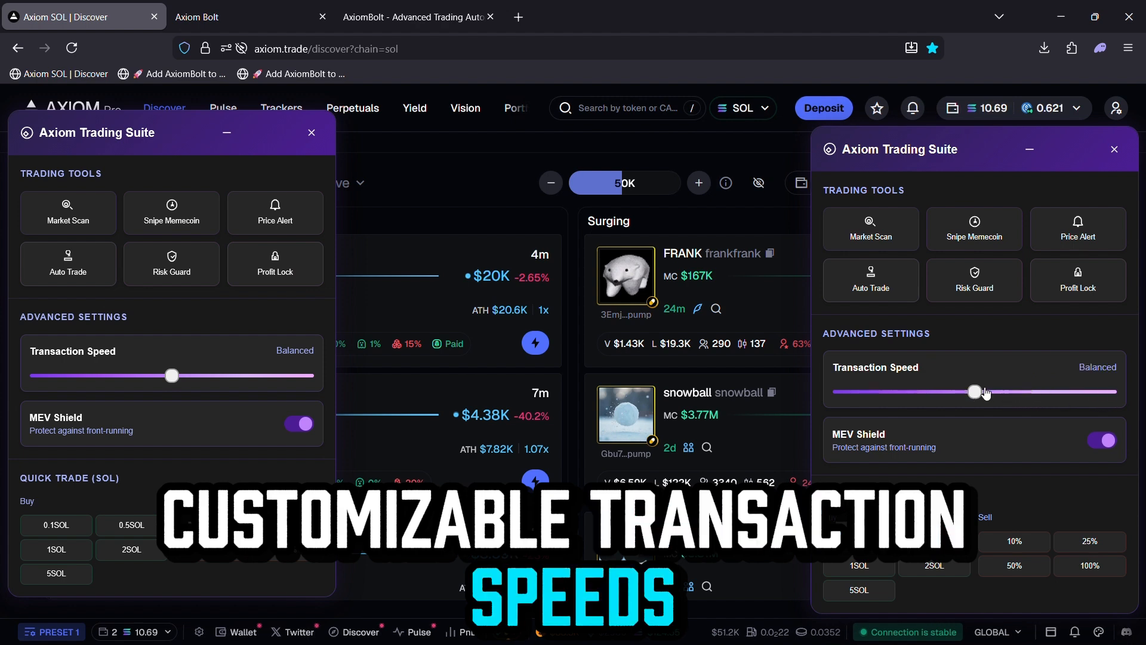
drag(976, 392, 1108, 392)
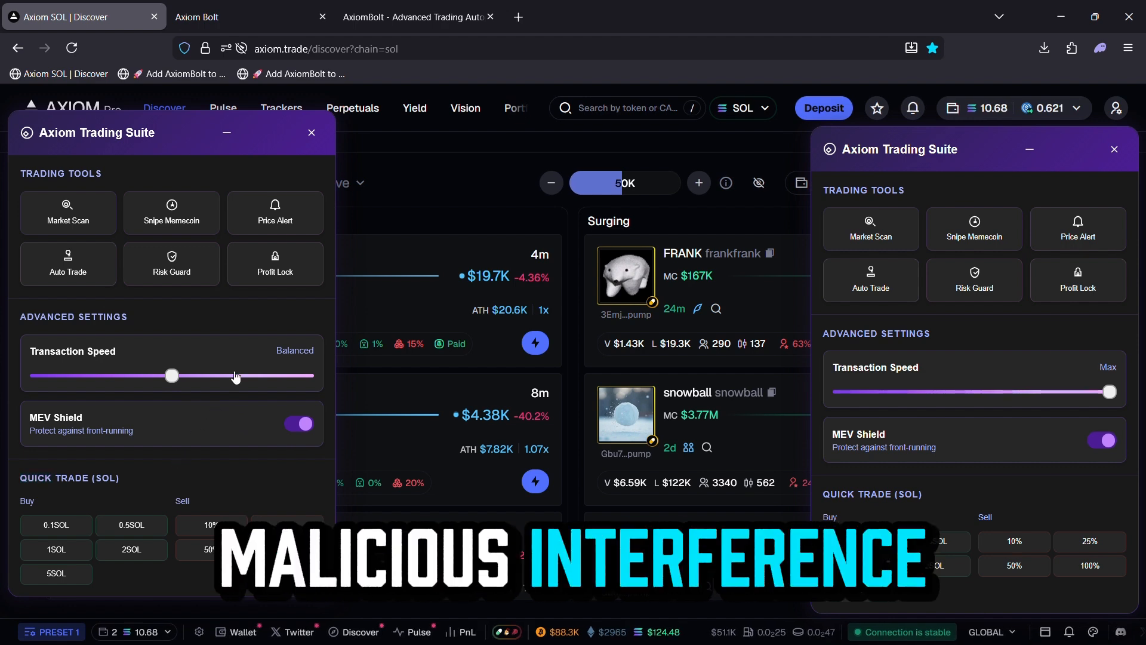
click(312, 133)
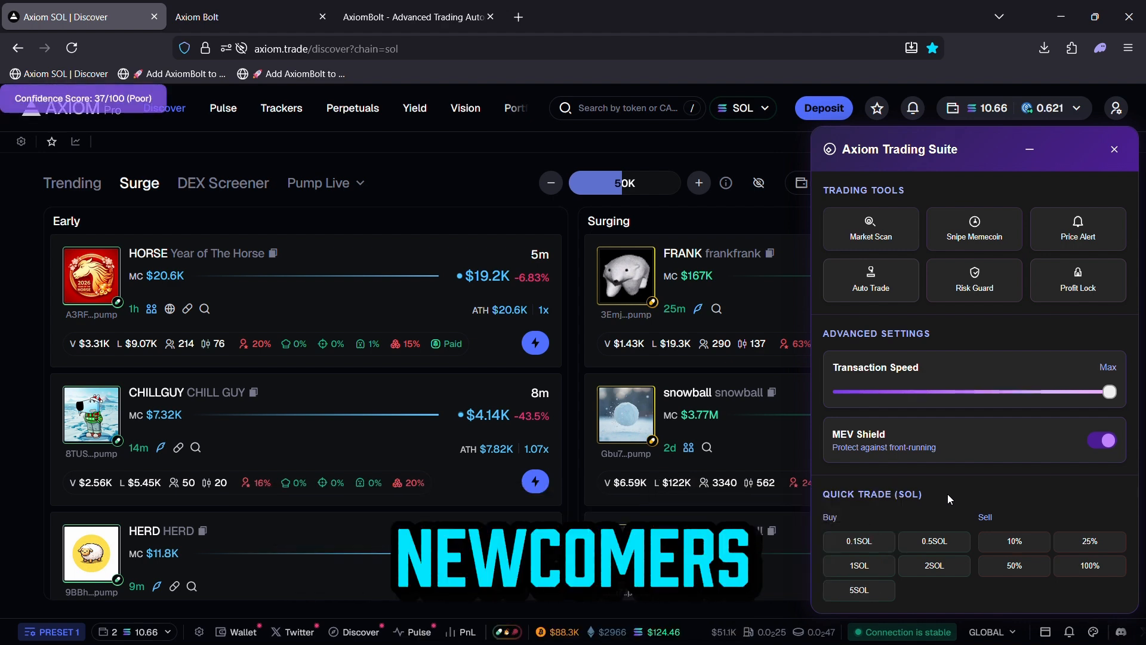
Show the Trending token list and collapse the Axiom Trading Suite panel to its header.
click(71, 183)
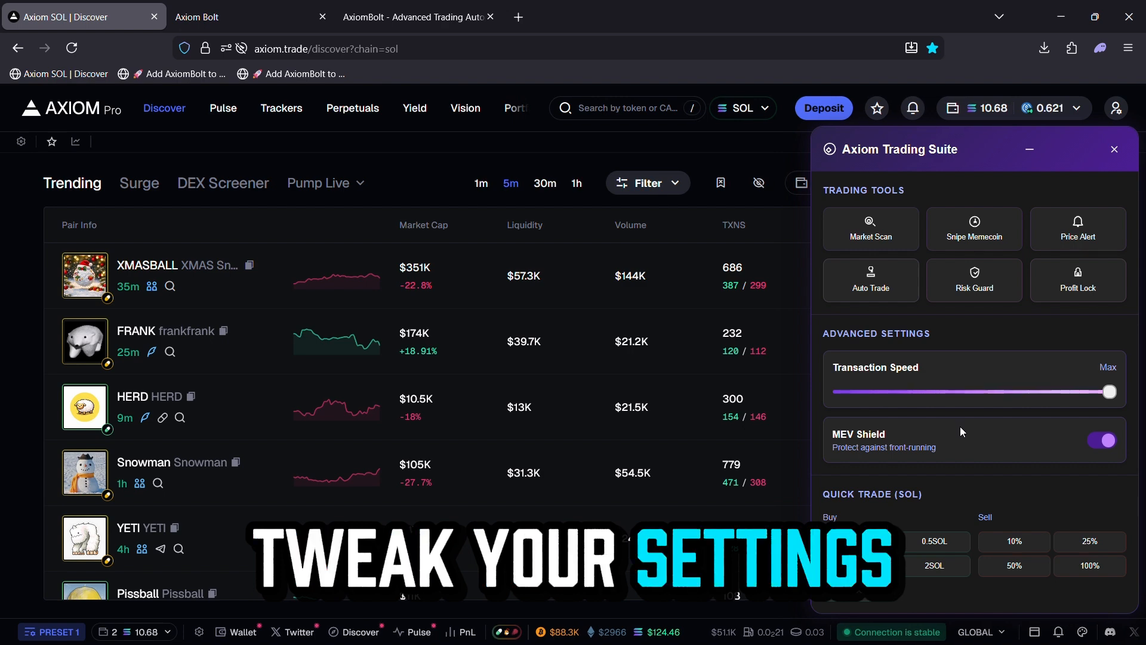
click(1029, 149)
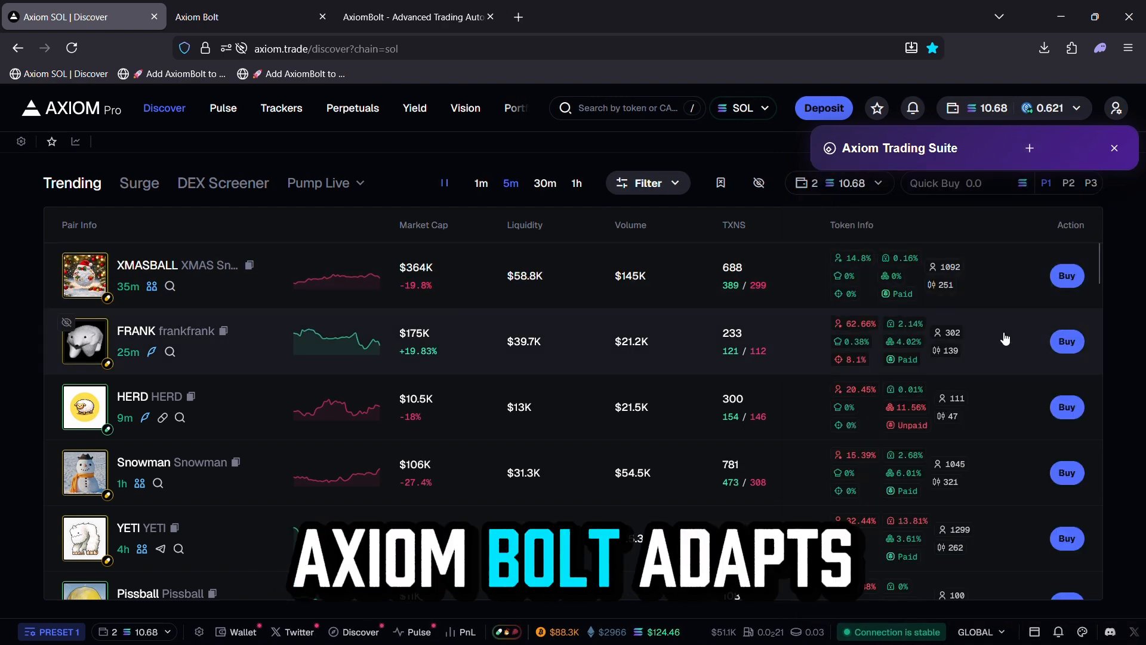